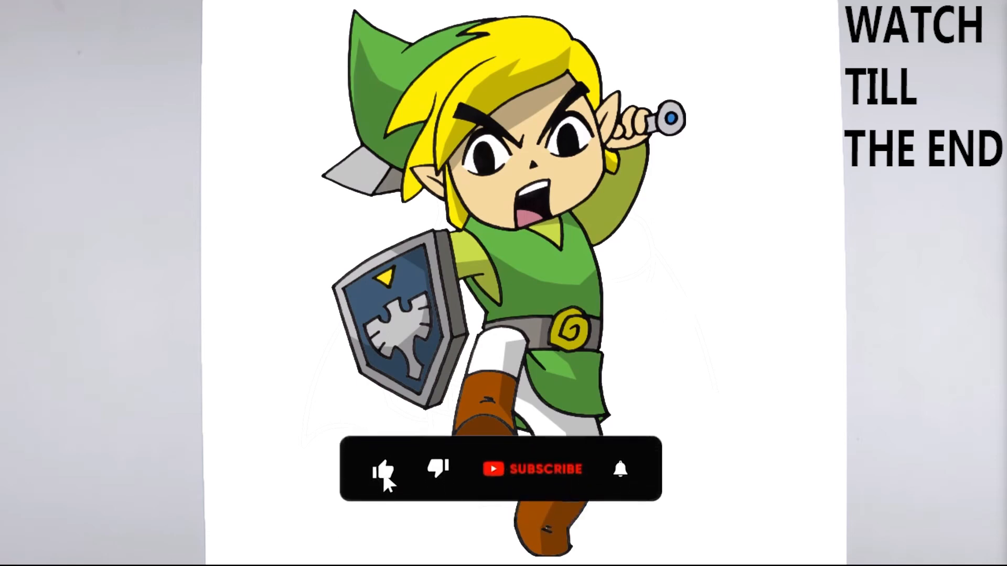
left_click(533, 468)
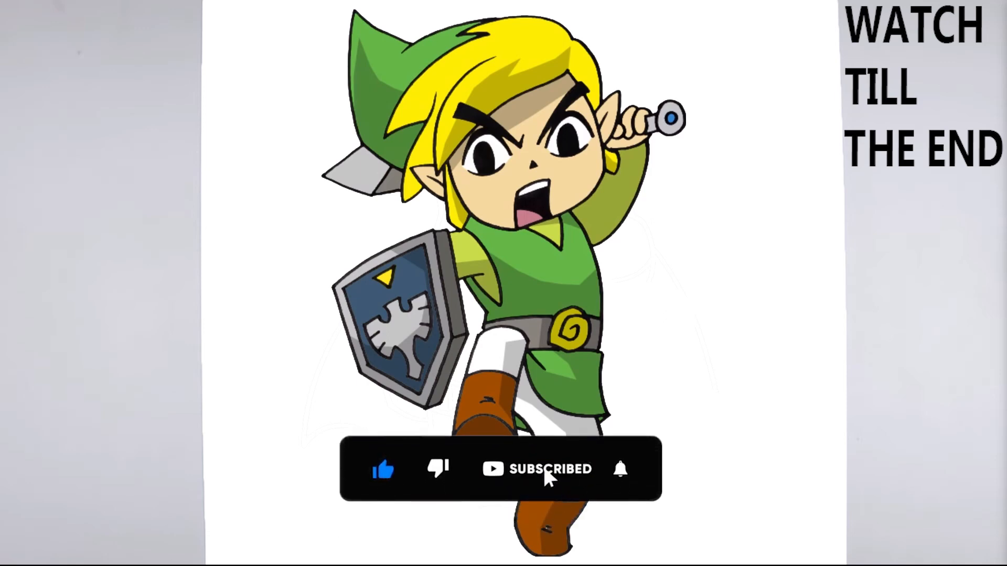